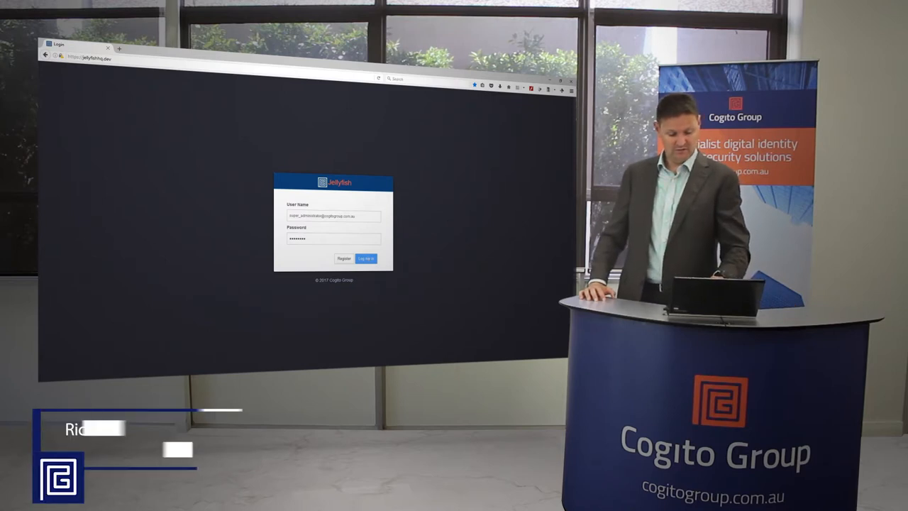
- Sign in with the account credentials and land on the home dashboard
{"action": "left_click", "coordinate": [365, 258]}
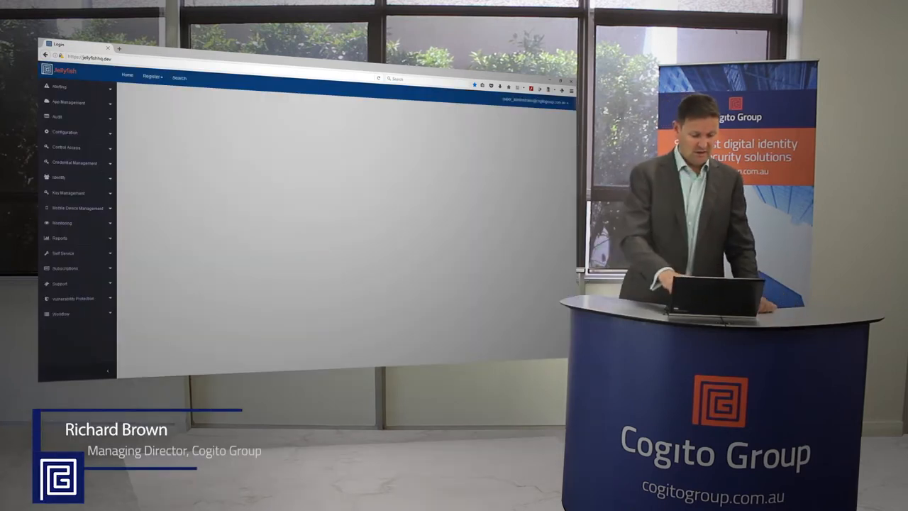
{"action": "left_click", "coordinate": [128, 77]}
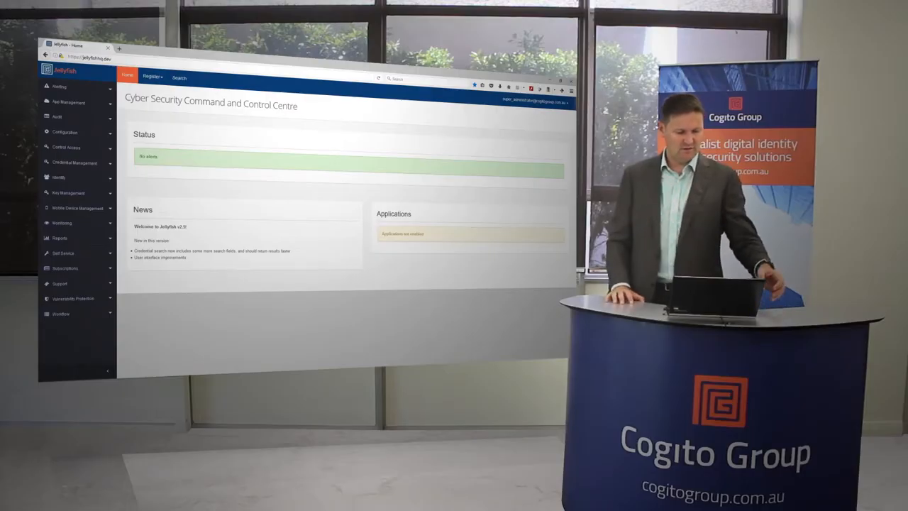
- Browse the Alerting Overview panels before moving to the System Event Dashboard
{"action": "left_click", "coordinate": [59, 86]}
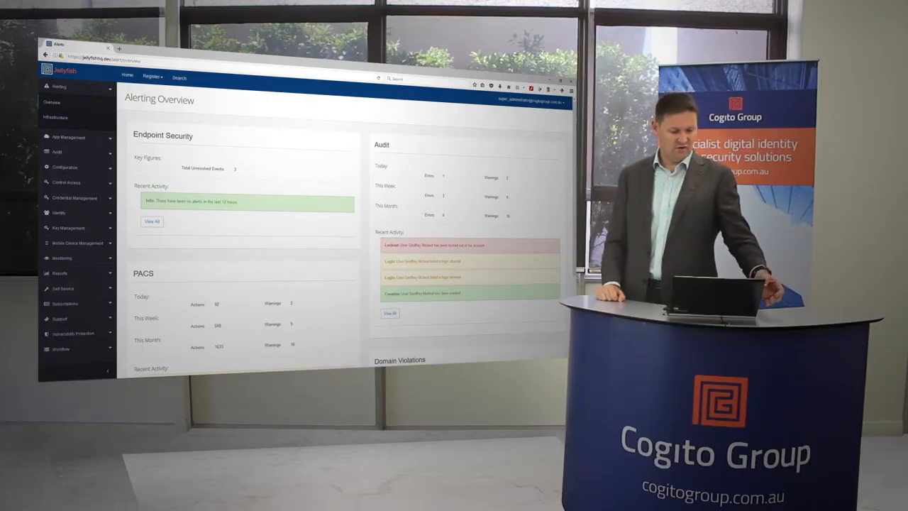
{"action": "scroll", "scroll_direction": "down", "scroll_amount": 3}
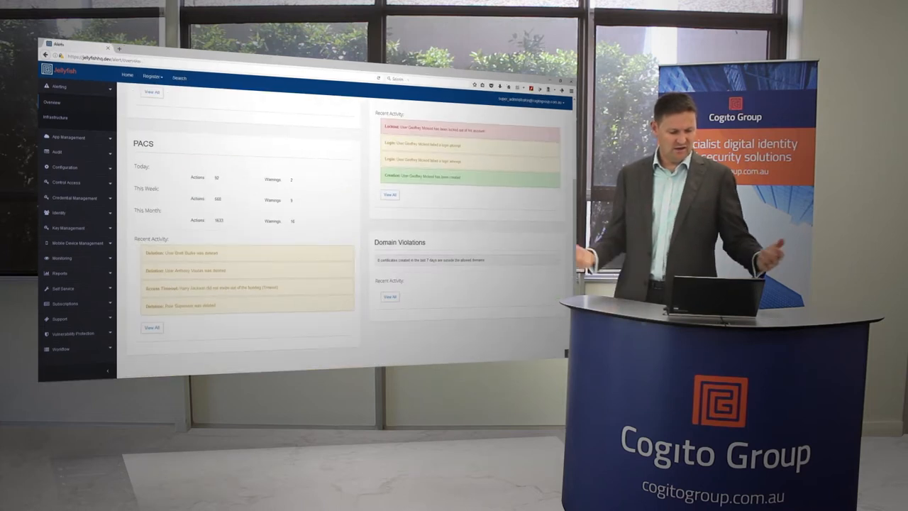
{"action": "scroll", "scroll_direction": "up", "scroll_amount": 3}
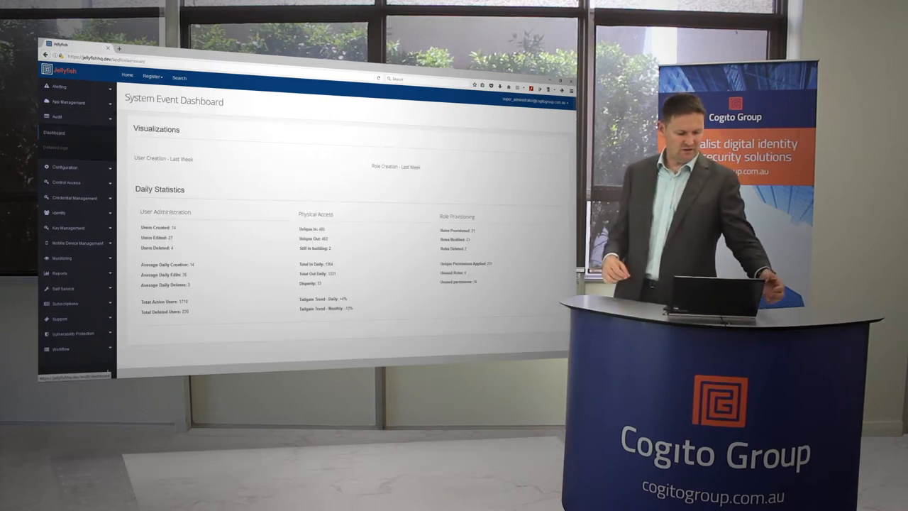
- Review the daily statistics charts and expand the Physical Access sidebar section
{"action": "scroll", "scroll_direction": "down", "scroll_amount": 3}
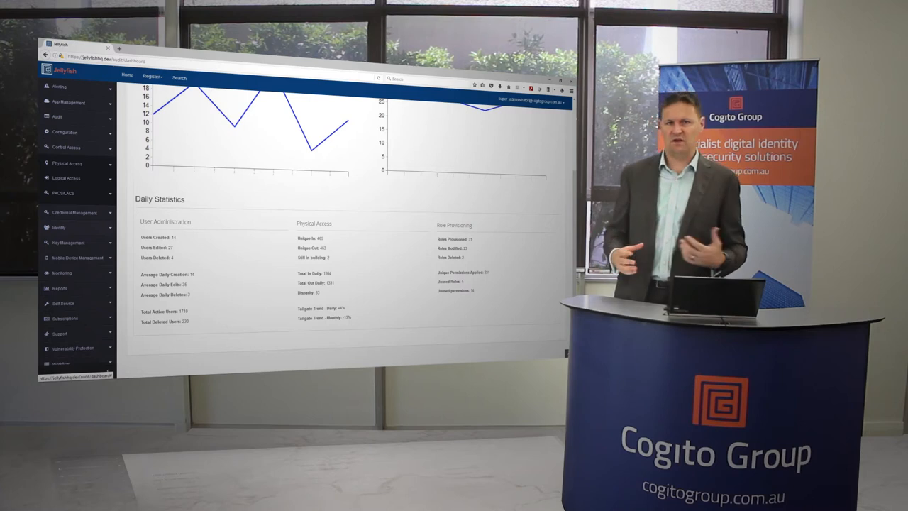
{"action": "left_click", "coordinate": [68, 163]}
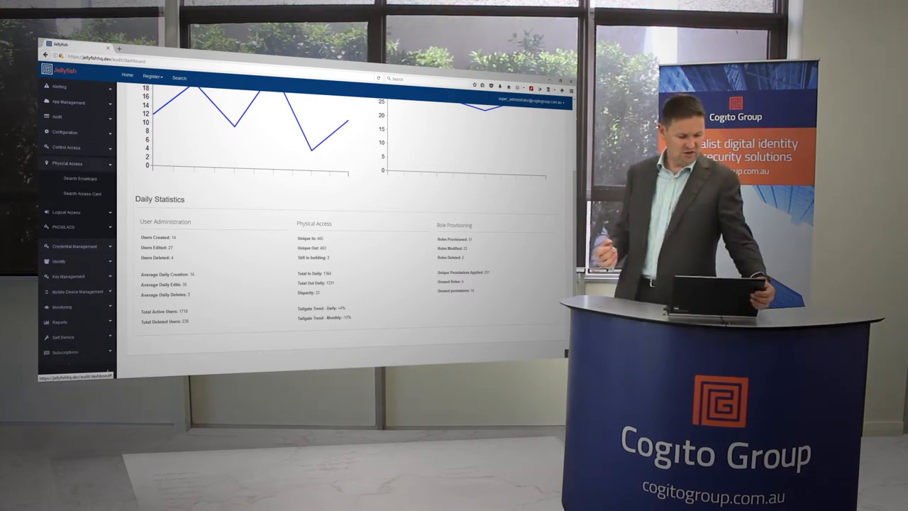
- List the physical access devices via Search Devices, then move to Search Certificate
{"action": "left_click", "coordinate": [179, 76]}
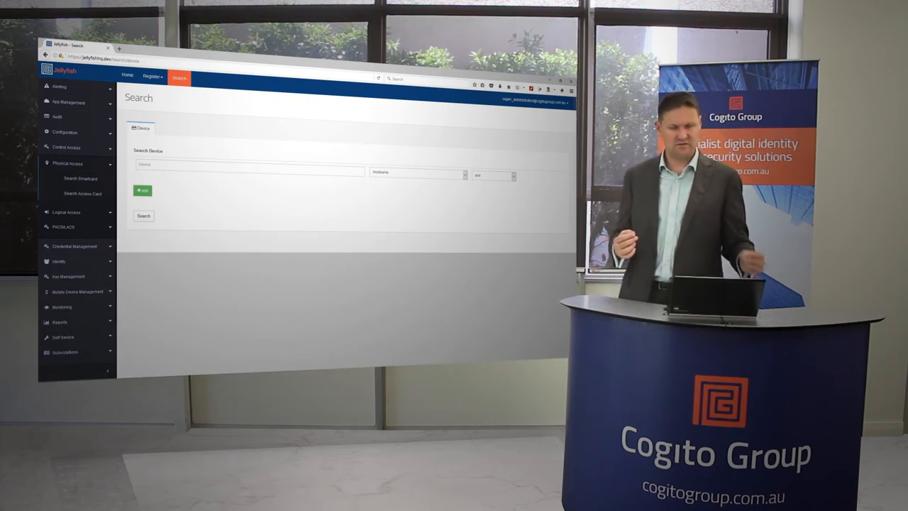
{"action": "left_click", "coordinate": [141, 215]}
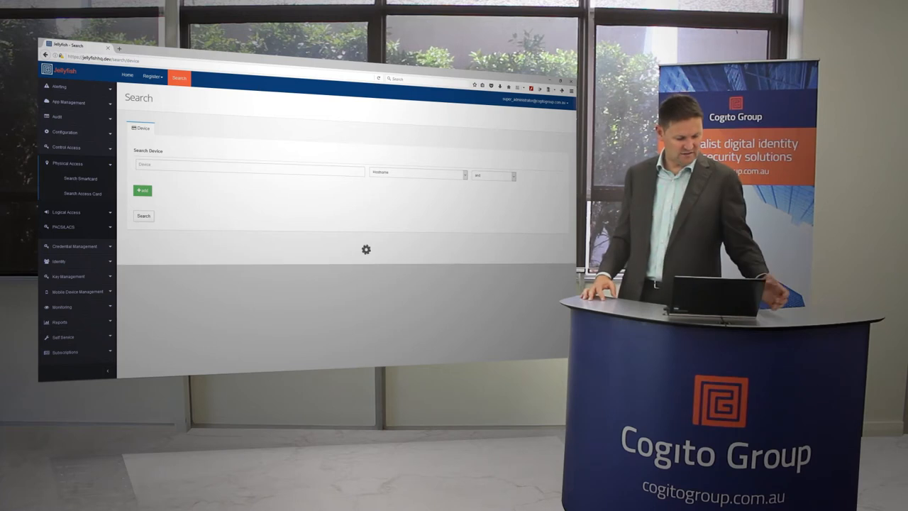
{"action": "left_click", "coordinate": [141, 215]}
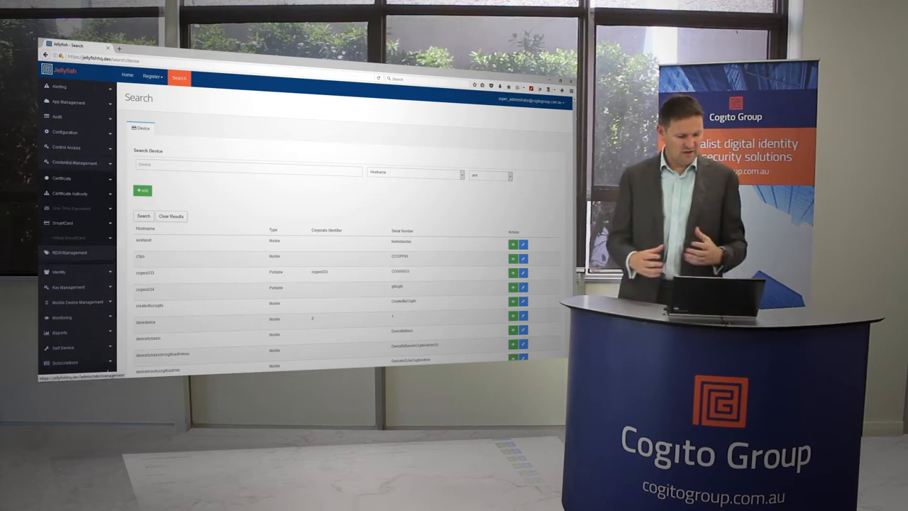
{"action": "left_click", "coordinate": [62, 178]}
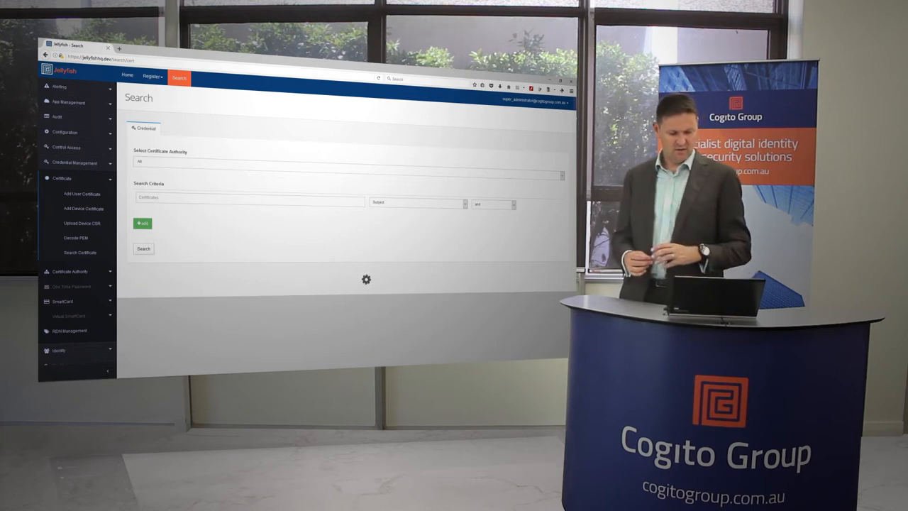
- List certificates from the chosen authority and add two extra search criteria rows
{"action": "left_click", "coordinate": [144, 248]}
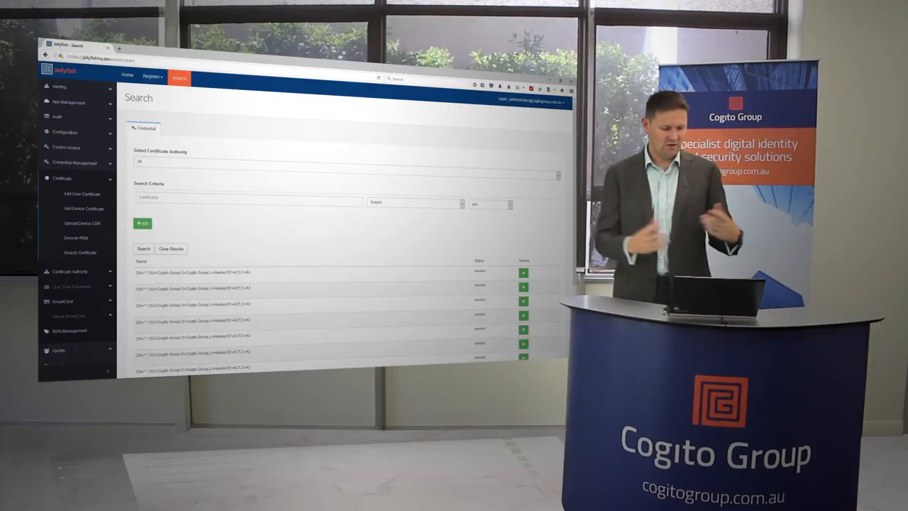
{"action": "left_click", "coordinate": [141, 223]}
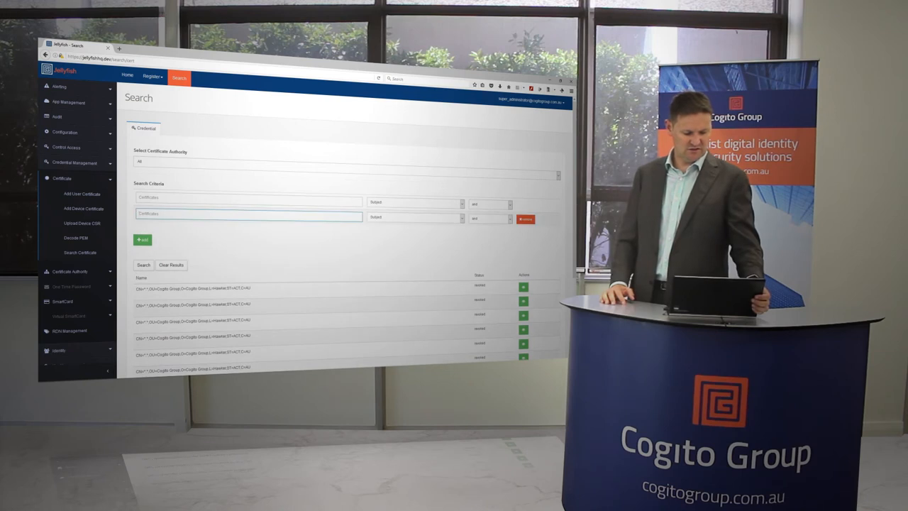
{"action": "left_click", "coordinate": [142, 238]}
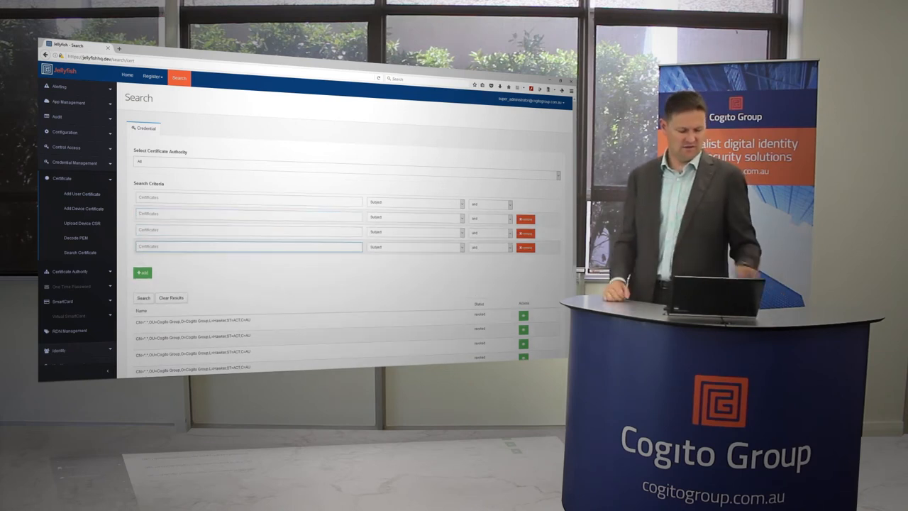
- Show the Manage Certificate Authorities overview with its certificate total charts
{"action": "left_click", "coordinate": [70, 193]}
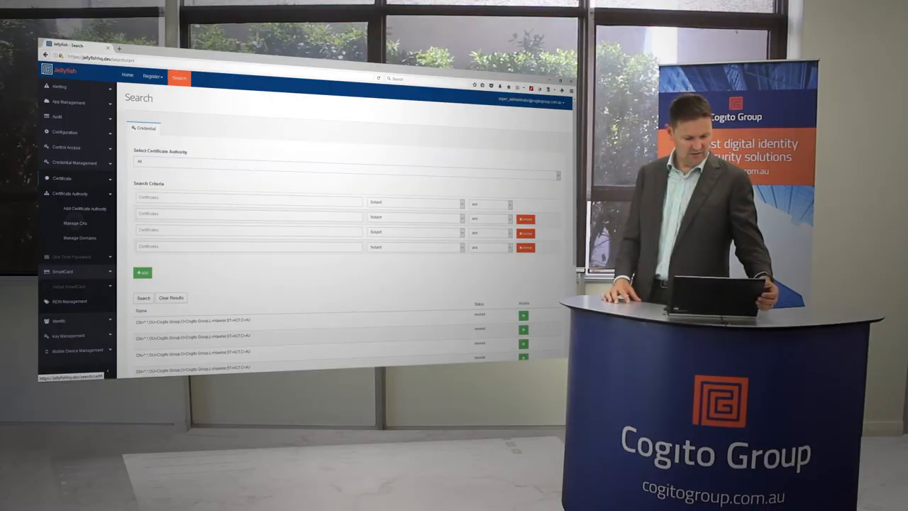
{"action": "left_click", "coordinate": [74, 223]}
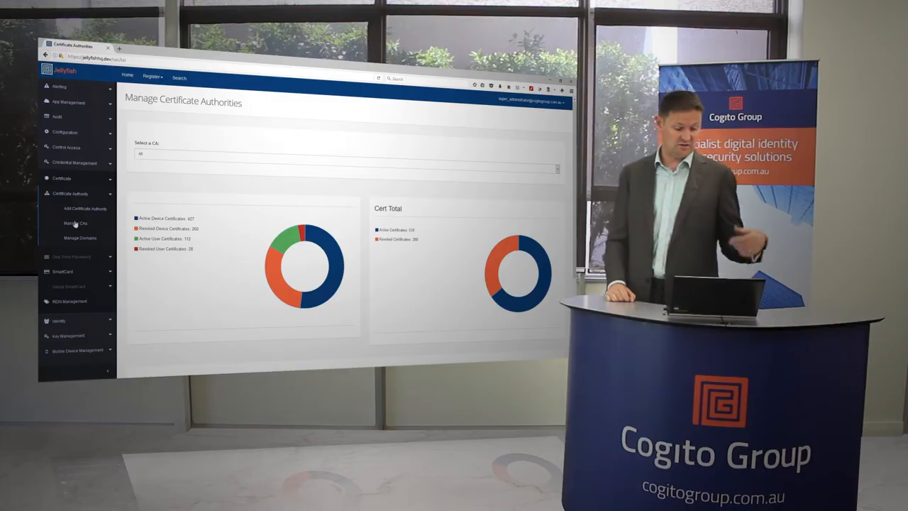
- Show the Allowed Domains list for certificate requests via Manage Domains
{"action": "left_click", "coordinate": [80, 238]}
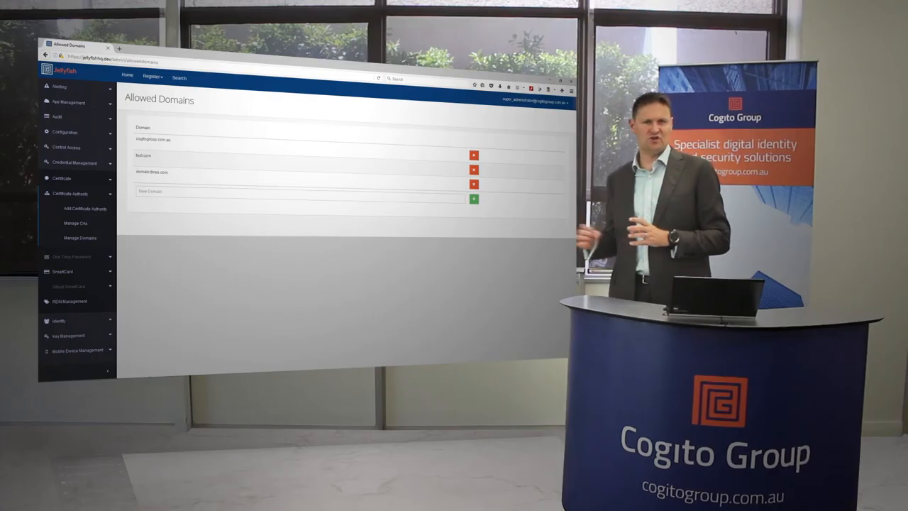
- Reach the Search Users page from the Users section of the sidebar
{"action": "scroll", "scroll_direction": "down", "scroll_amount": 3}
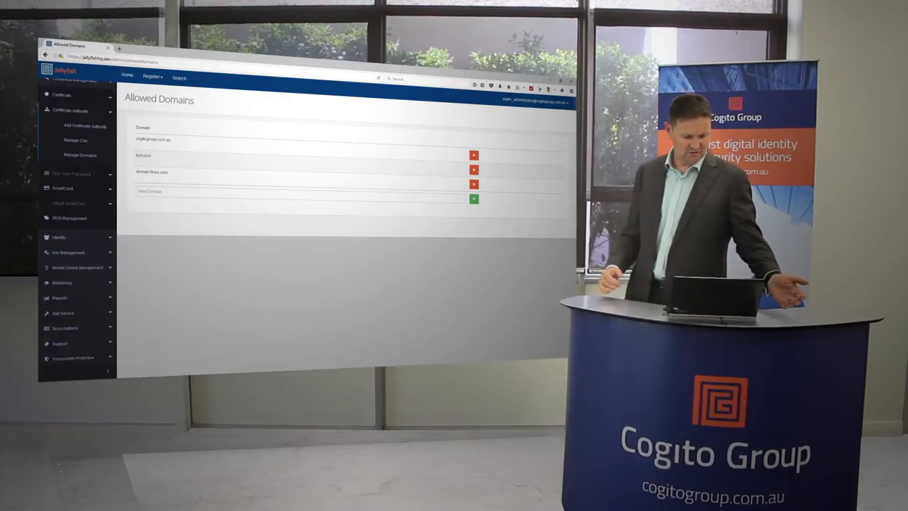
{"action": "left_click", "coordinate": [179, 77]}
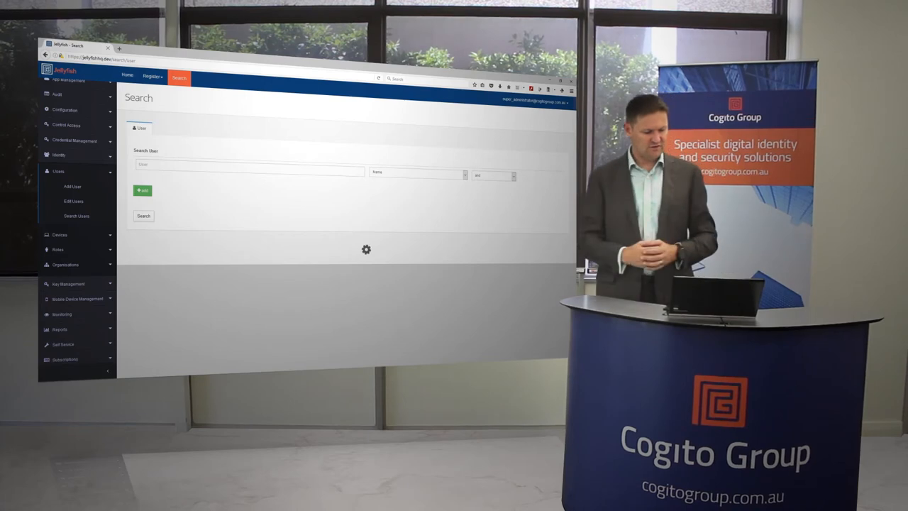
- List all user accounts, then move to the PIV token search page
{"action": "left_click", "coordinate": [143, 216]}
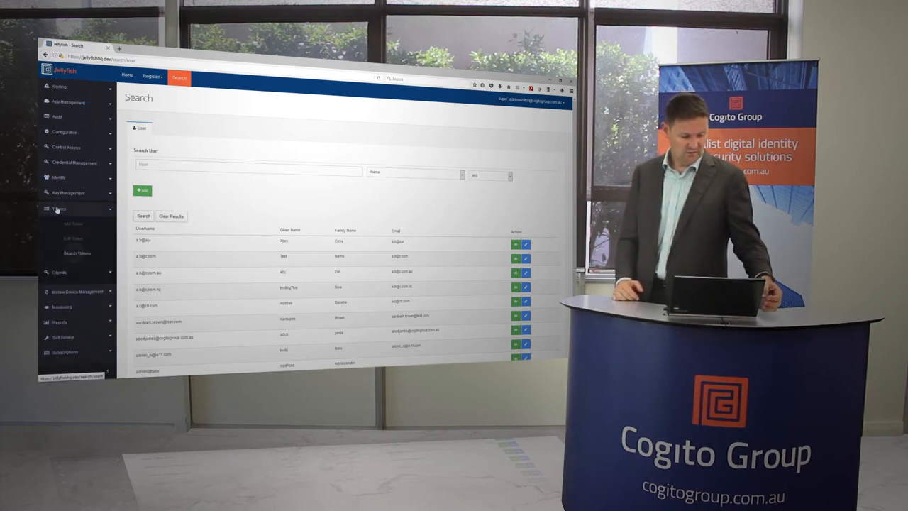
{"action": "left_click", "coordinate": [76, 252]}
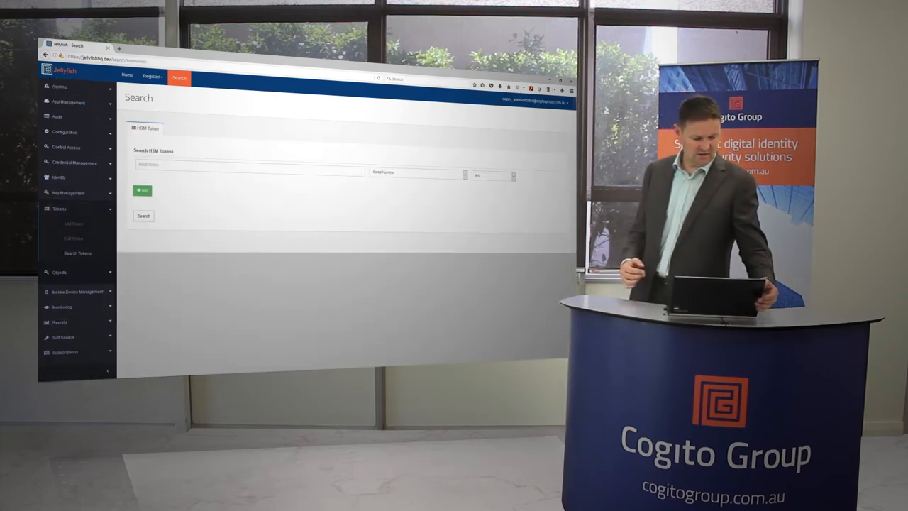
- Run the token search and move on to the PIV object search page
{"action": "left_click", "coordinate": [142, 215]}
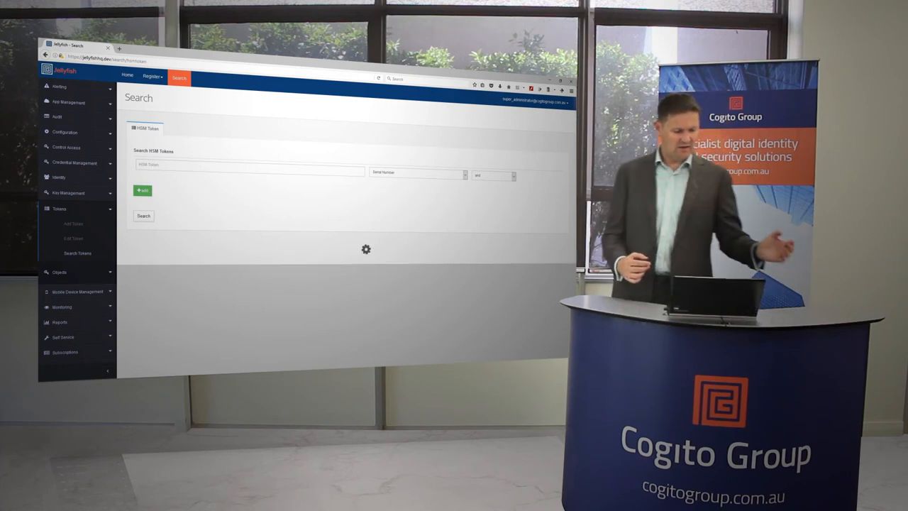
{"action": "left_click", "coordinate": [141, 215]}
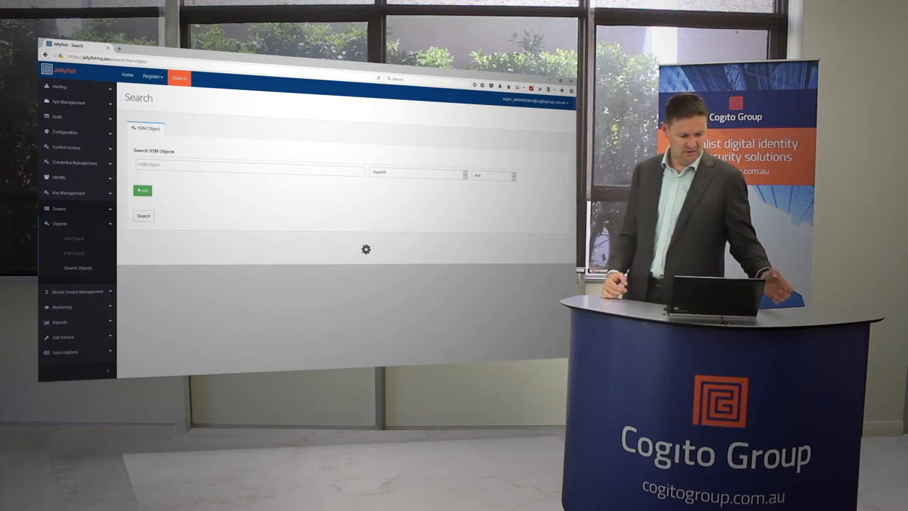
- Show Infrastructure Monitoring with service status lists per host and the hosts summary
{"action": "left_click", "coordinate": [142, 215]}
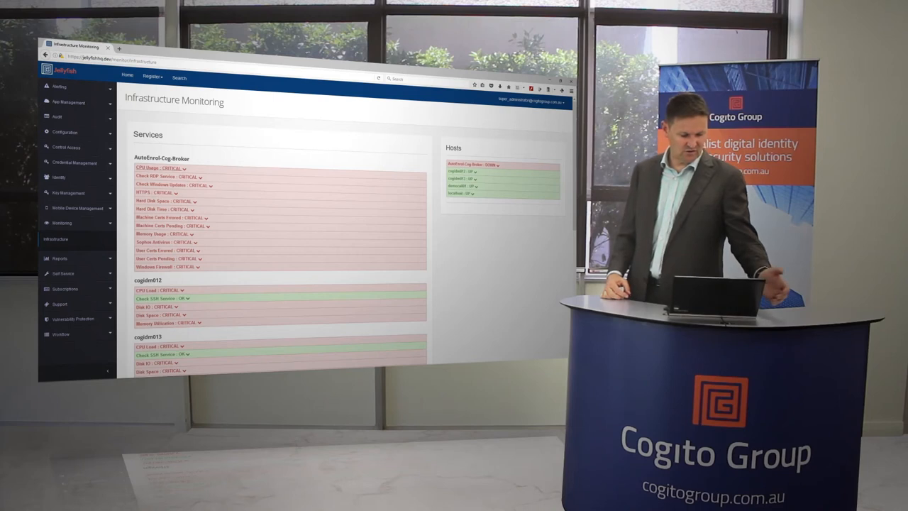
- Expand the CPU Usage broker service details, then view the Certificate Report with certificate, CA and user charts
{"action": "left_click", "coordinate": [149, 167]}
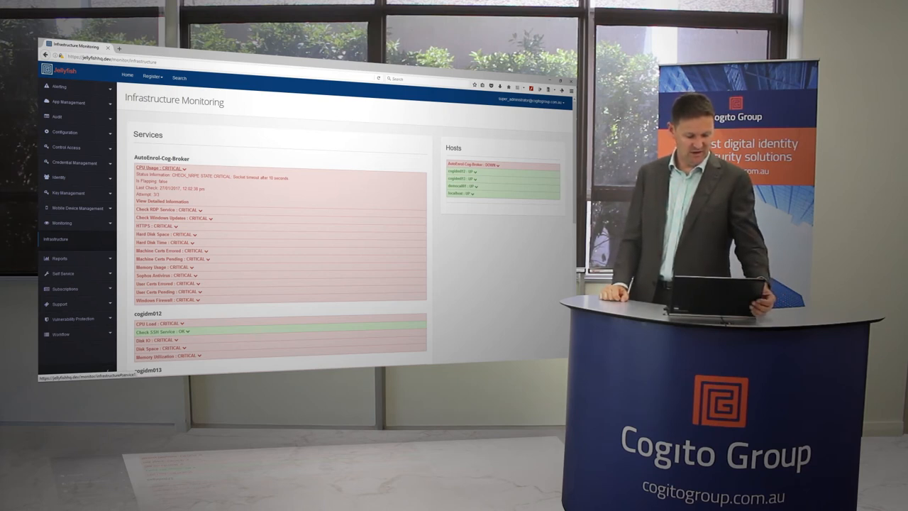
{"action": "left_click", "coordinate": [59, 258]}
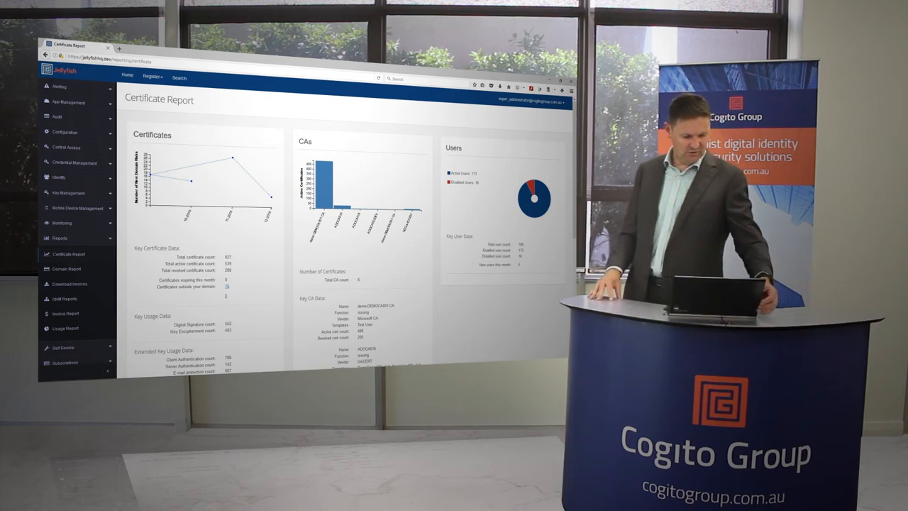
- View the IdAM Report with user, role and organisation charts, then go to Change My Password under Self Service
{"action": "left_click", "coordinate": [66, 298]}
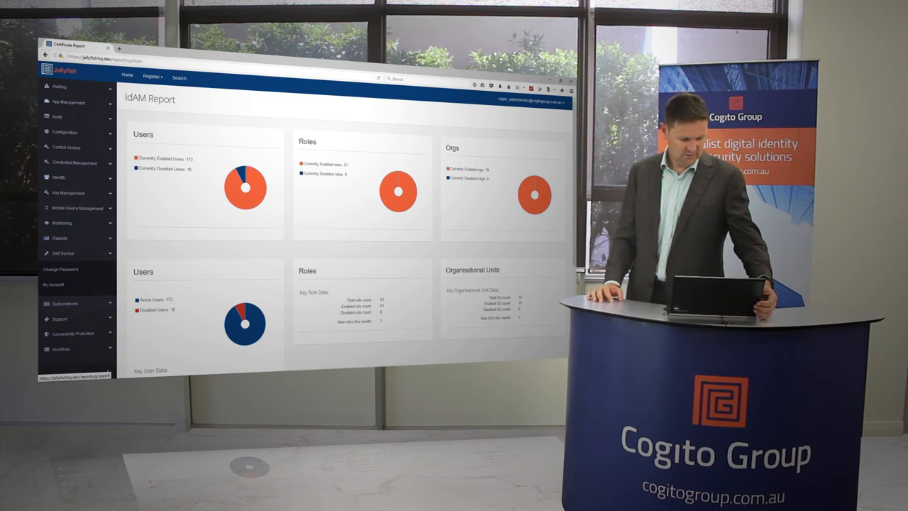
{"action": "left_click", "coordinate": [61, 269]}
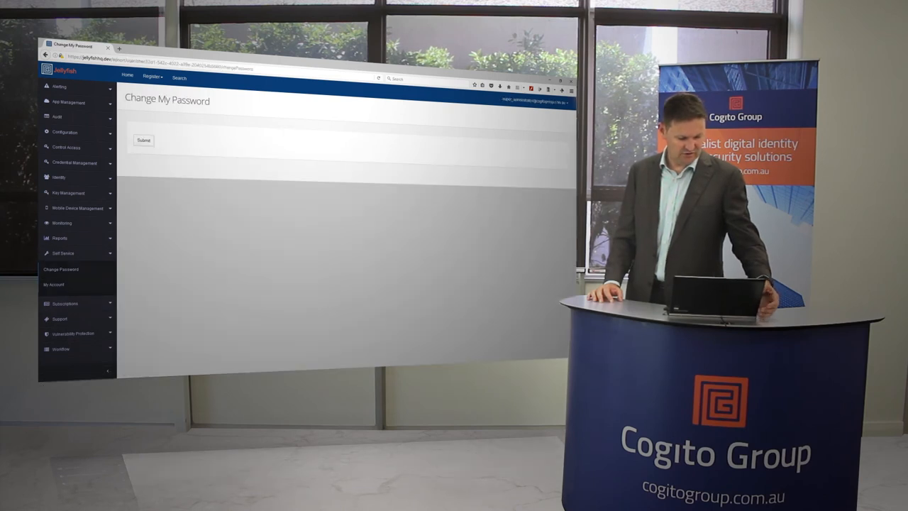